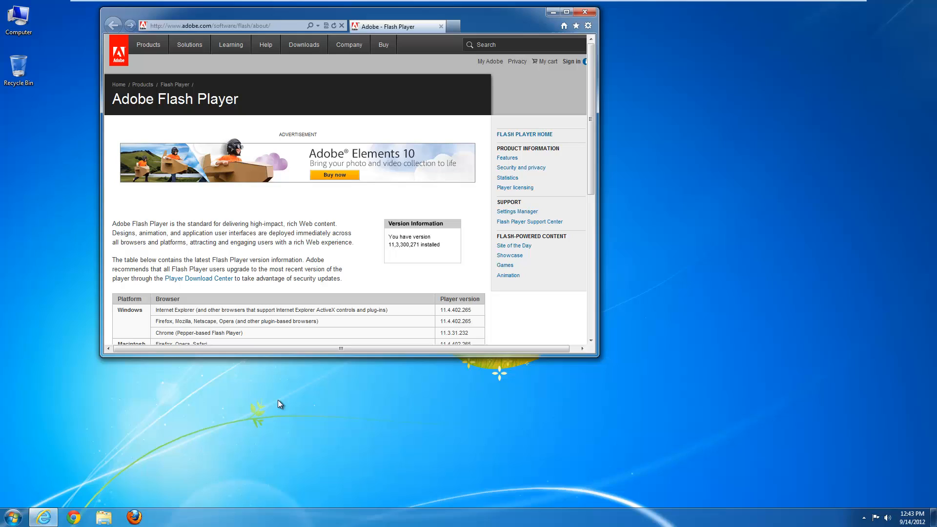
mouse_move(374, 264)
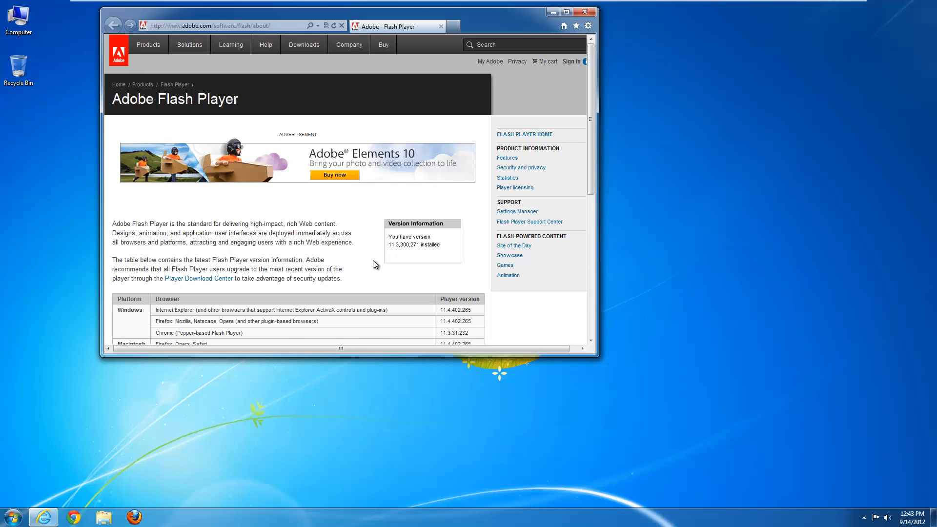
mouse_move(287, 346)
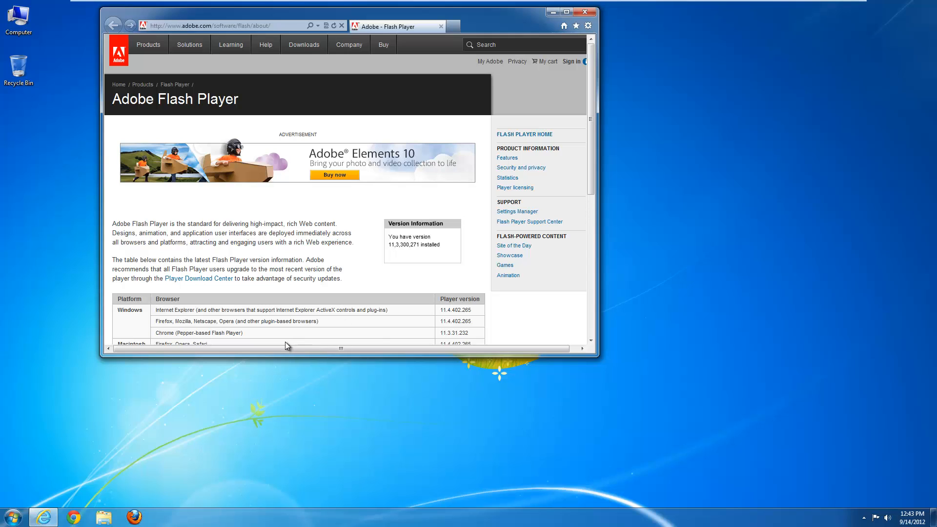
Open Flash Player Settings Manager from Control Panel to its Advanced tab.
left_click(10, 516)
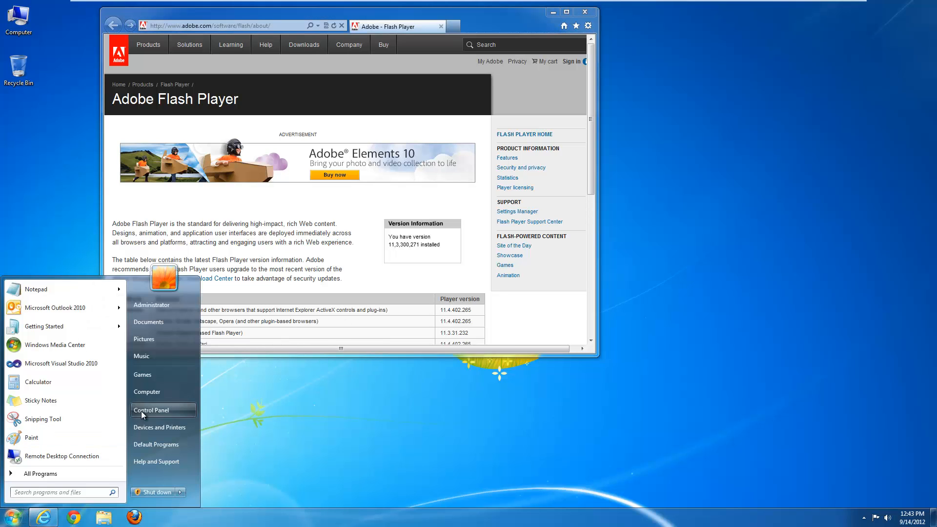
left_click(152, 410)
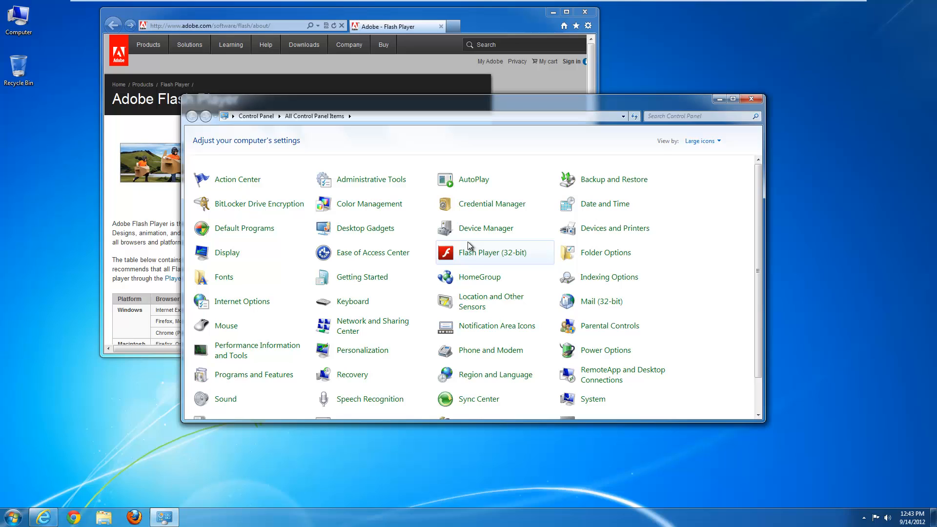
mouse_move(488, 253)
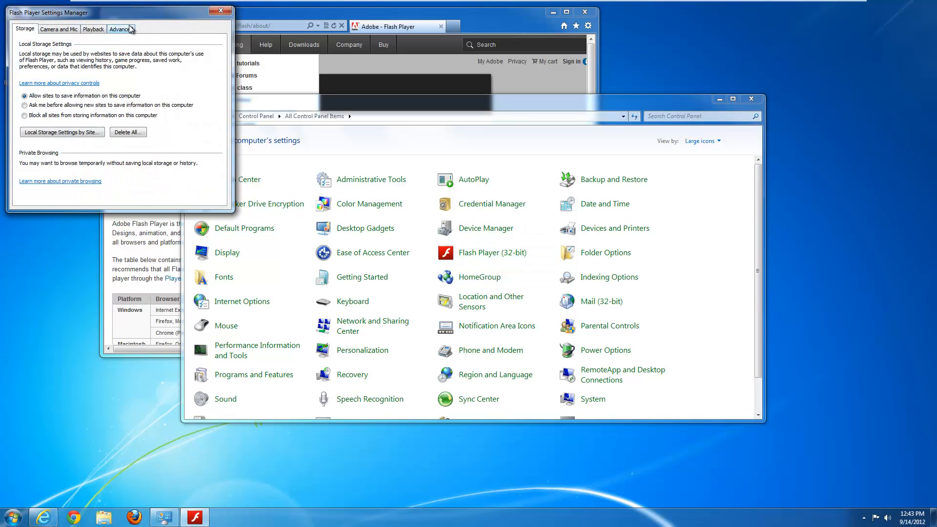
left_click(119, 29)
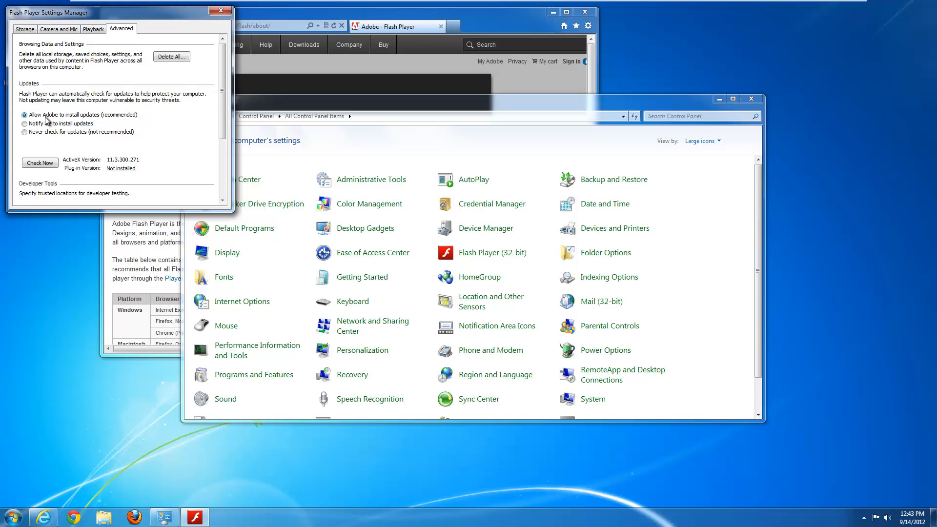
mouse_move(88, 121)
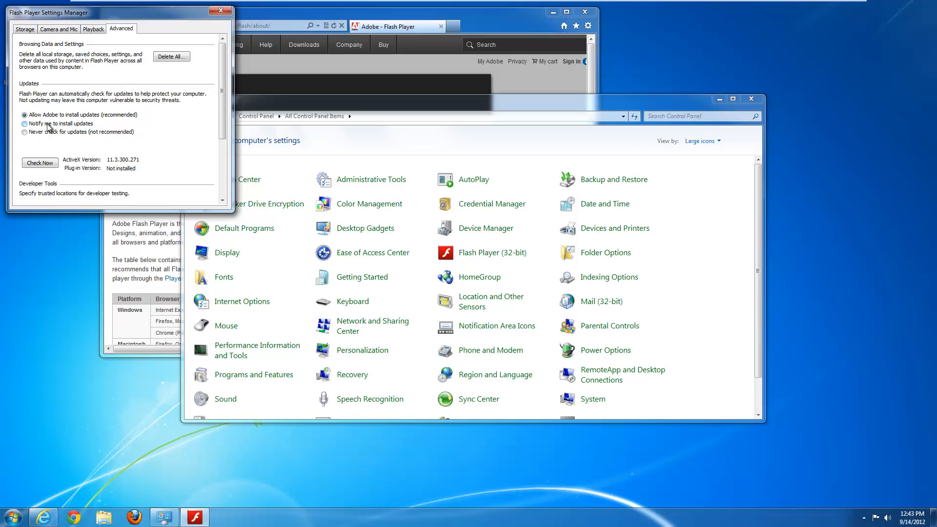
mouse_move(50, 128)
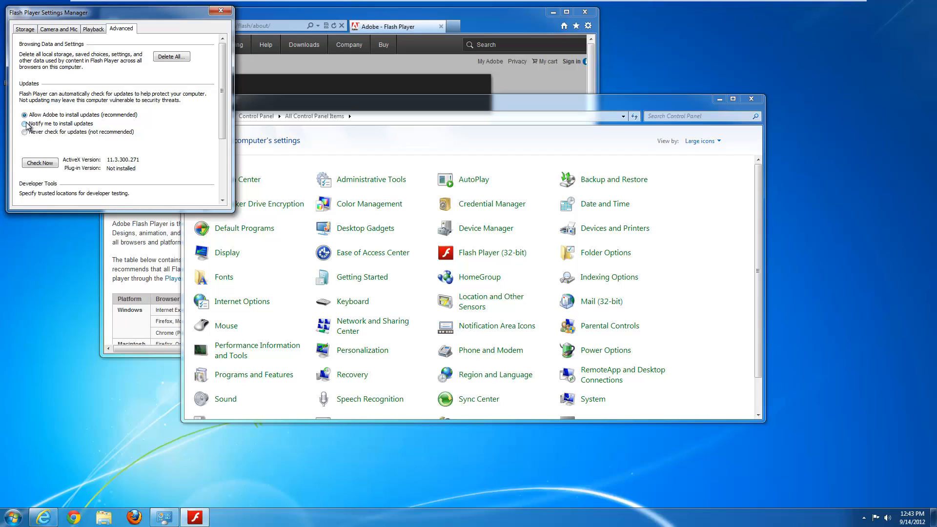
Try 'Notify me to install updates', then reselect 'Allow Adobe to install updates'.
left_click(24, 114)
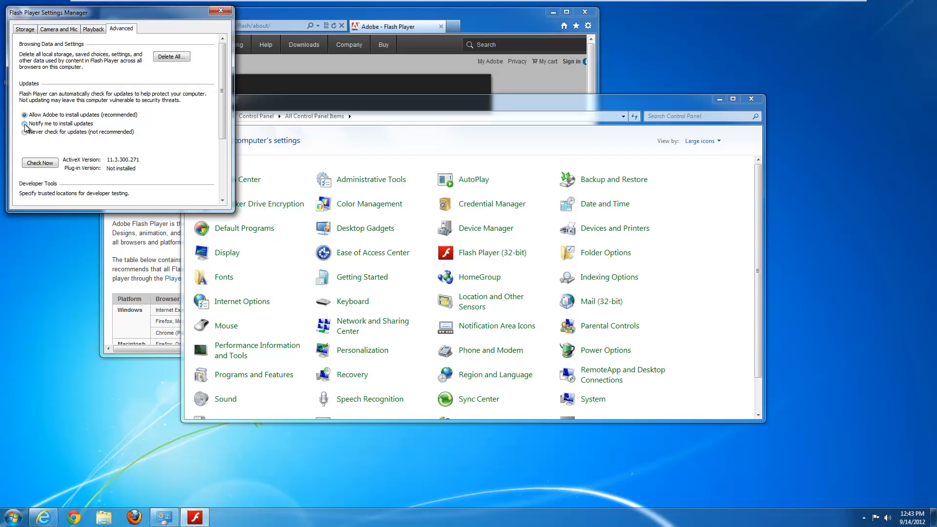
left_click(25, 123)
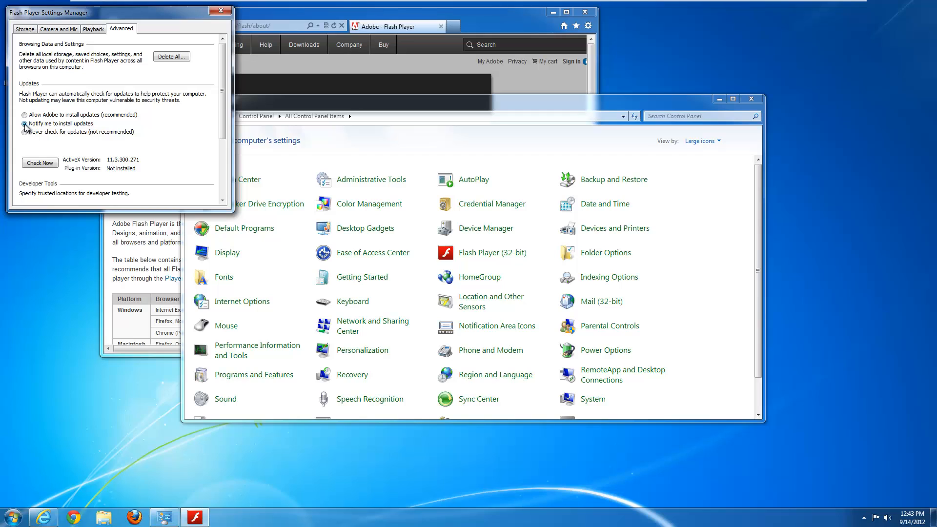
left_click(24, 123)
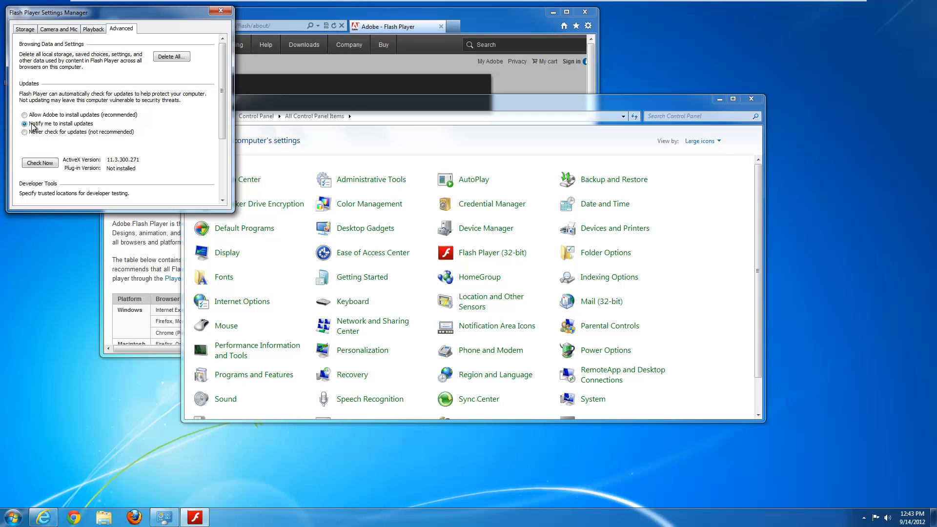
left_click(24, 115)
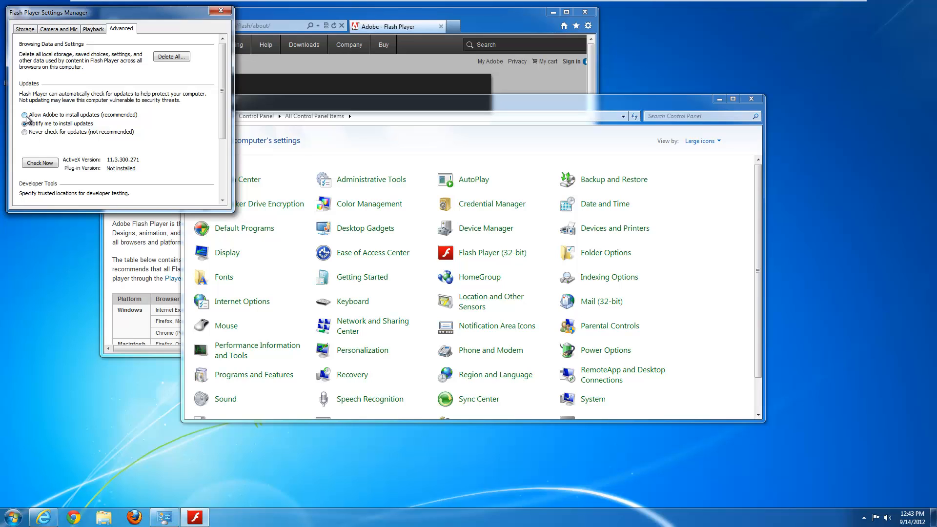
left_click(23, 114)
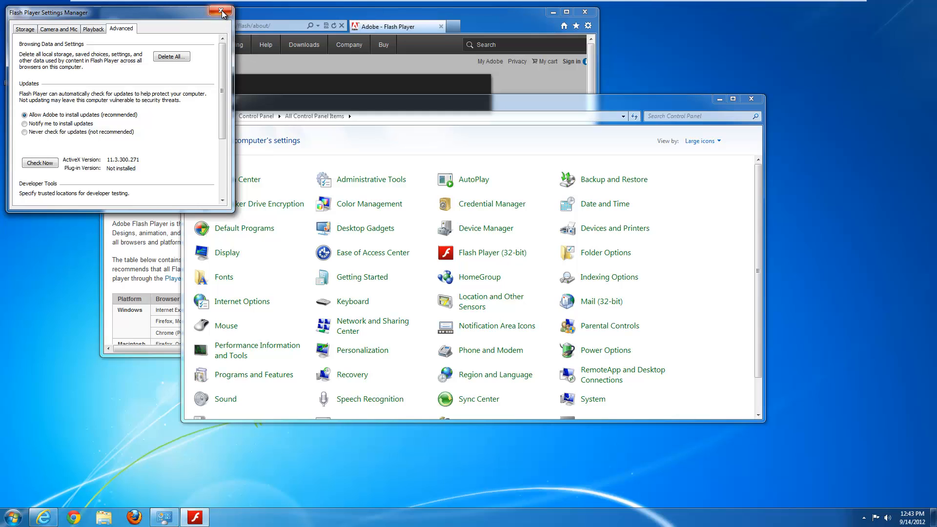
Close Flash Player Settings Manager and wait for the update-available notice.
left_click(221, 12)
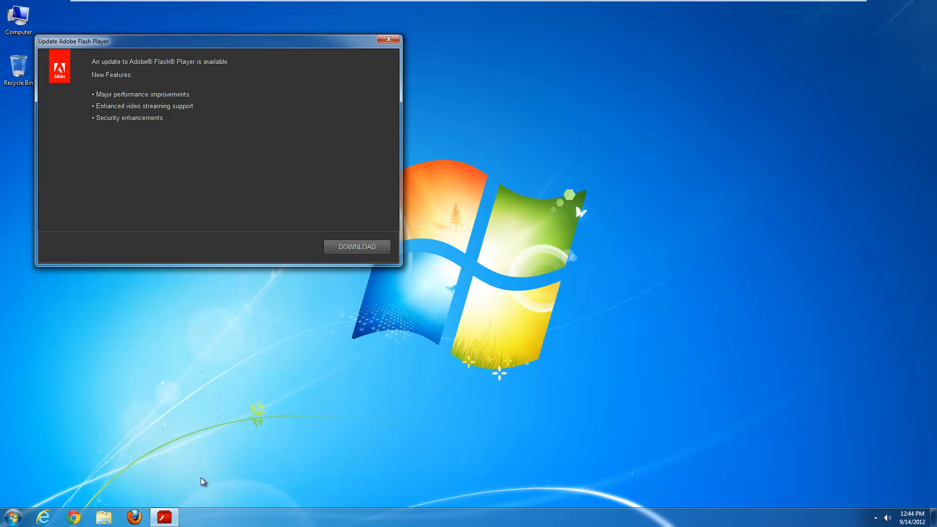
mouse_move(126, 93)
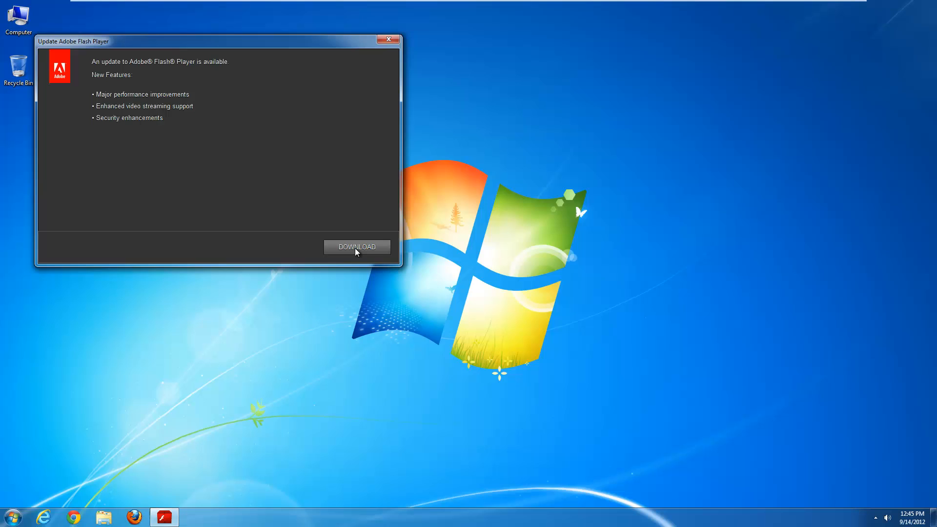
Download the Flash Player 11.4.402.265 update from Adobe's page and run its installer.
left_click(356, 247)
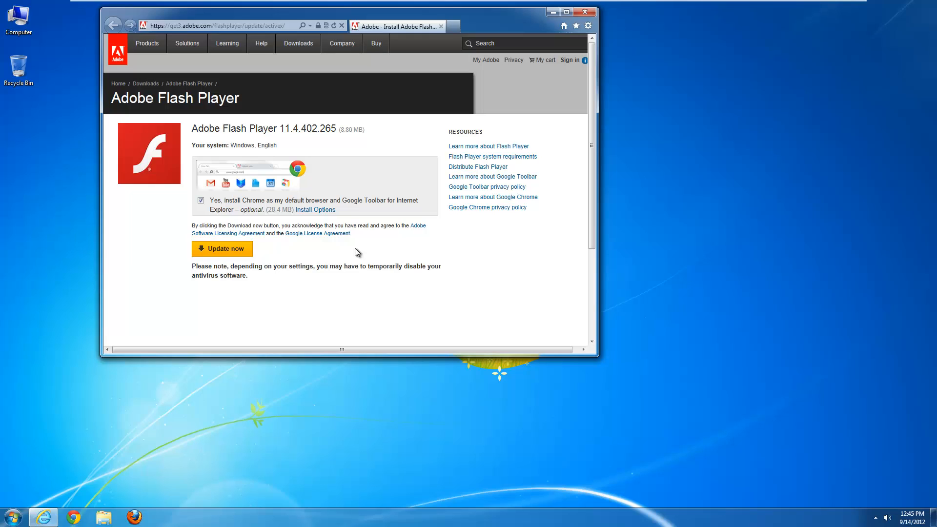
mouse_move(243, 218)
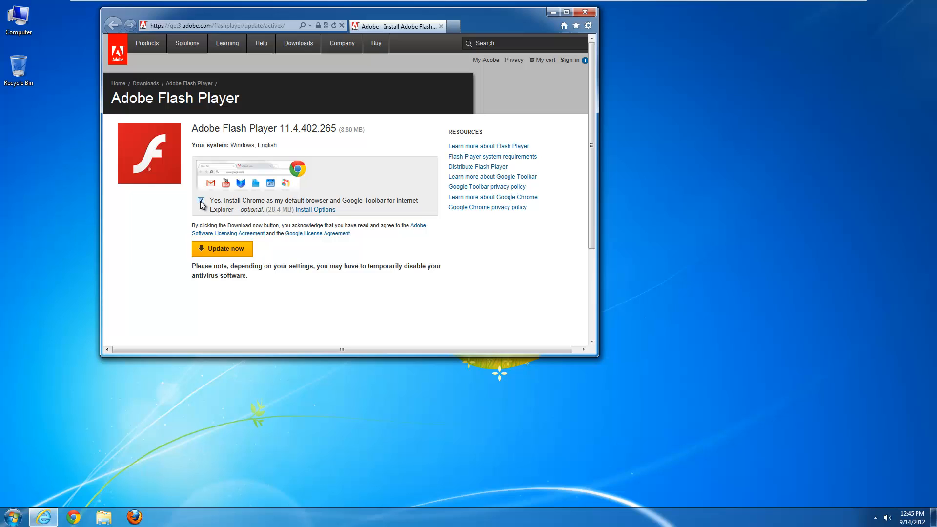
mouse_move(227, 252)
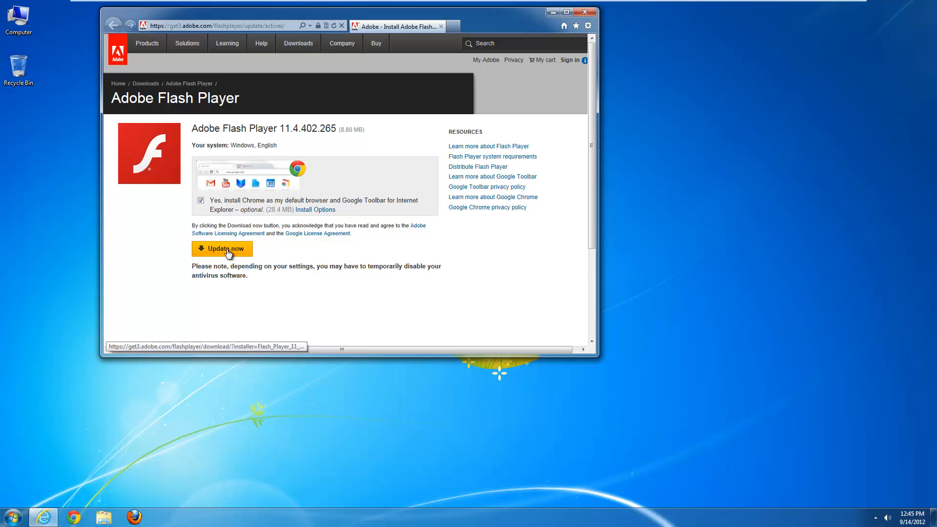
left_click(222, 249)
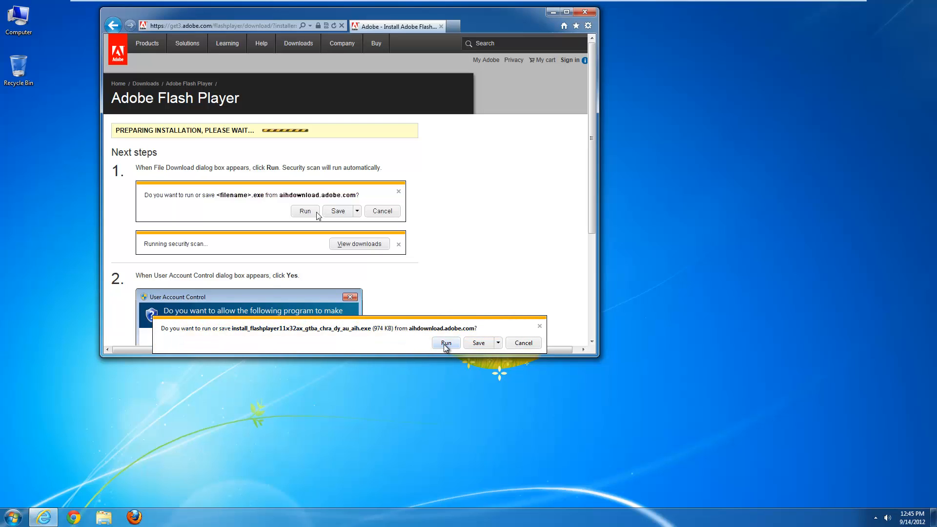
left_click(445, 342)
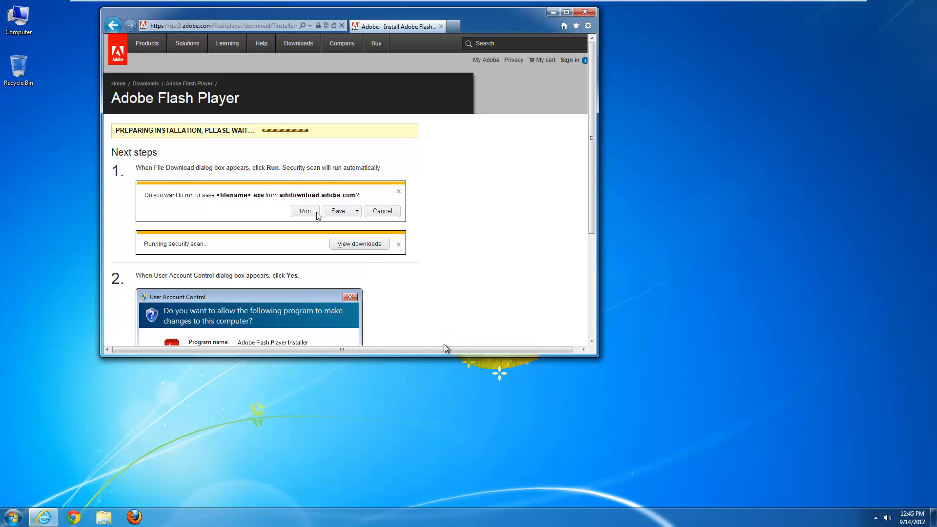
left_click(304, 211)
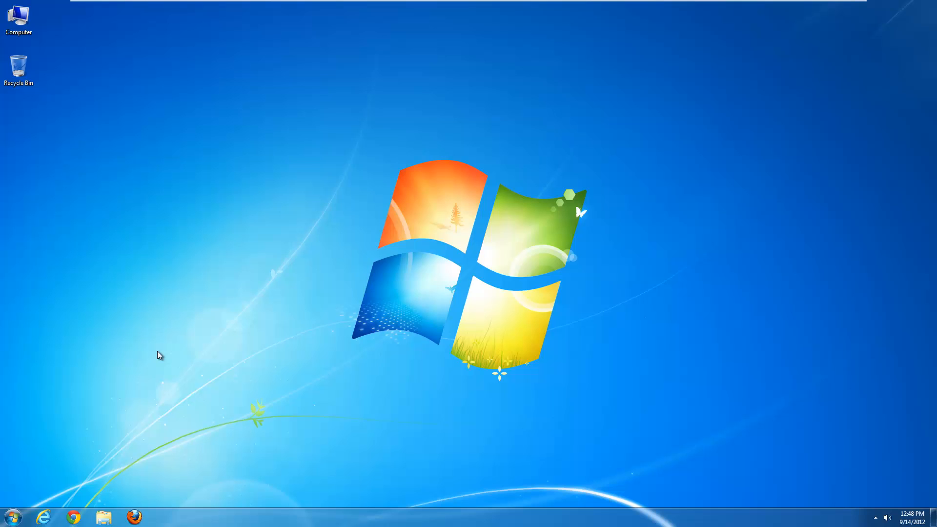
mouse_move(43, 517)
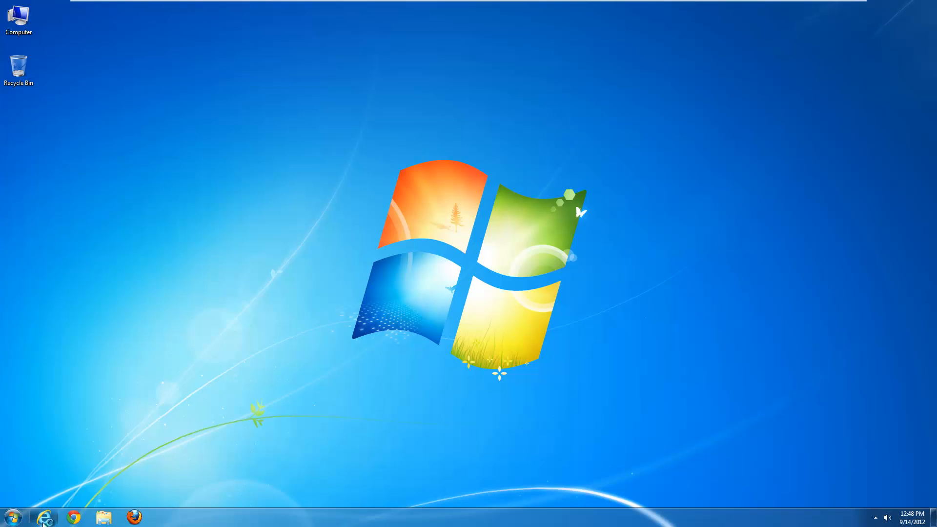
Reopen Flash Player Settings Manager and set updates to notify before installing.
left_click(45, 517)
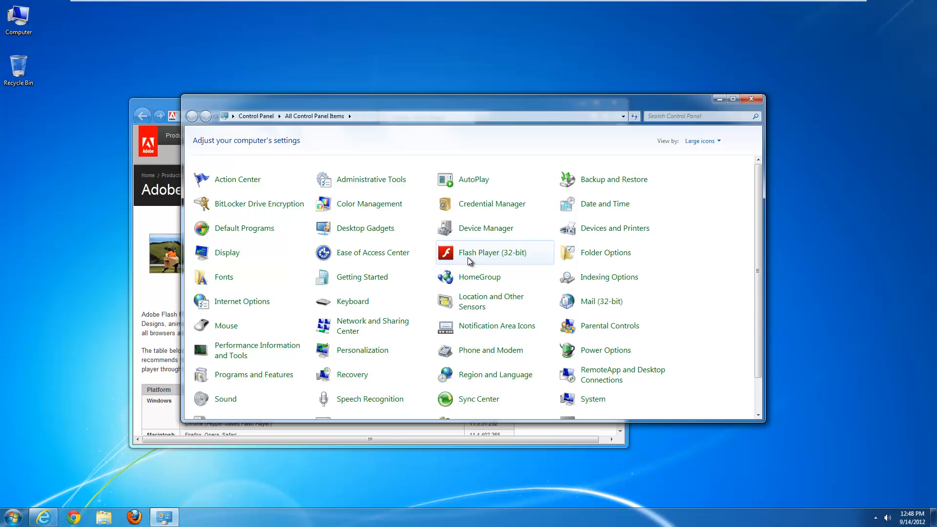
double_click(493, 252)
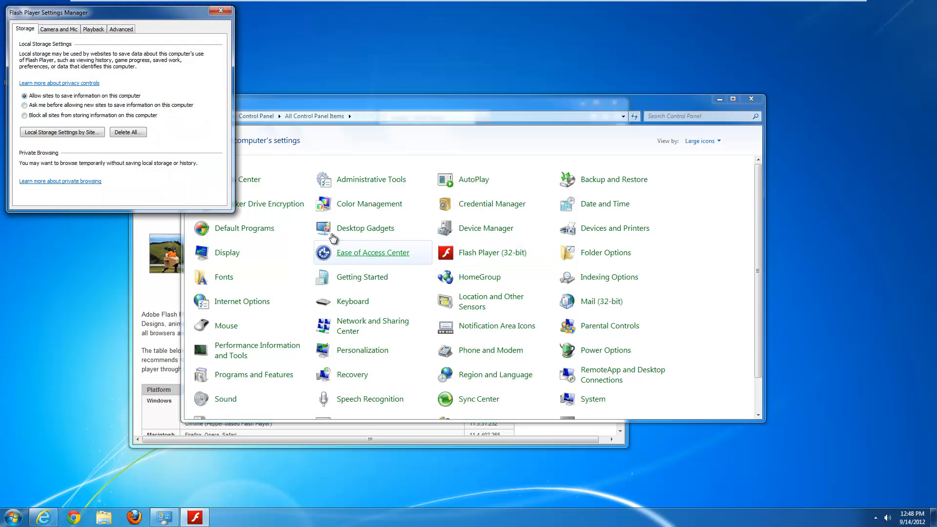
left_click(121, 29)
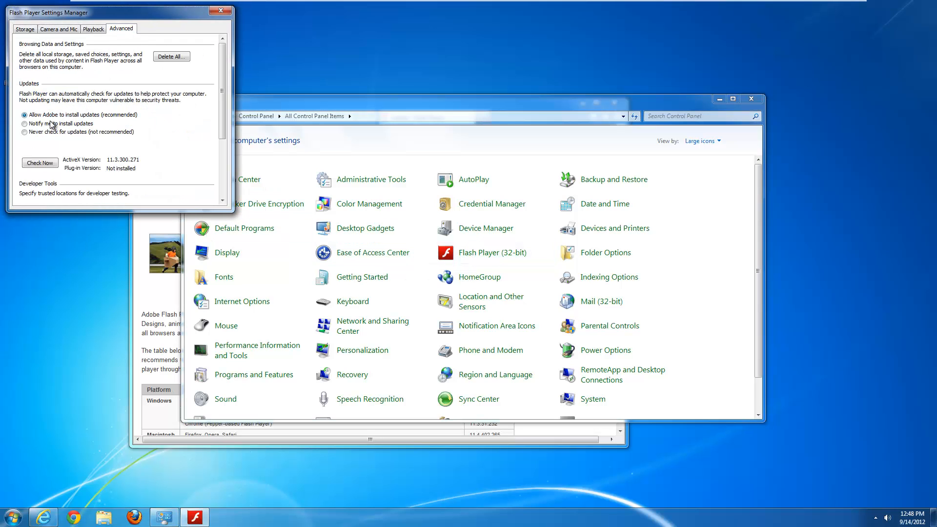
left_click(25, 123)
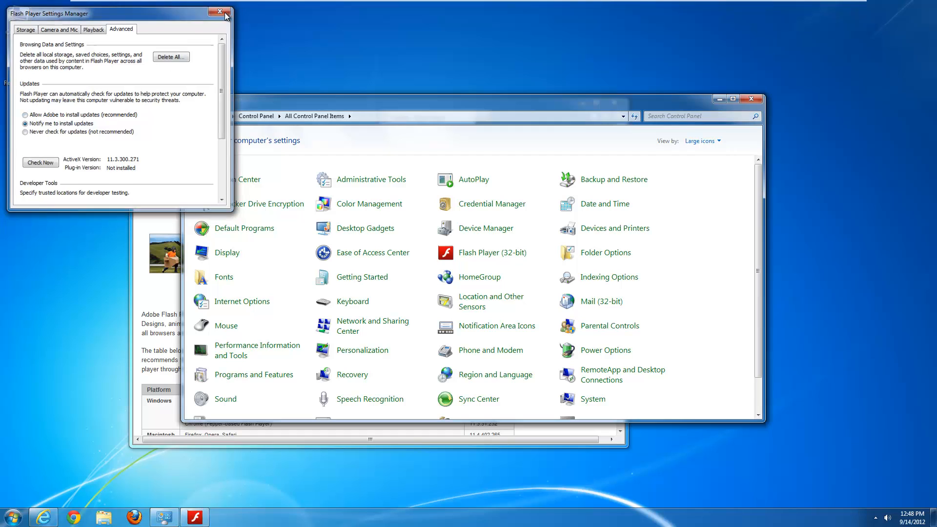
Close Settings Manager and restart Windows from the Start menu.
left_click(221, 11)
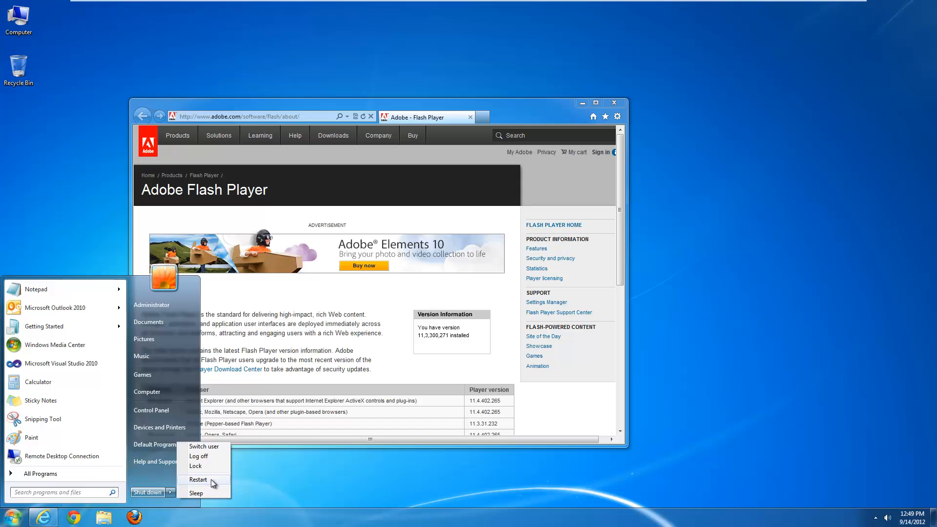
left_click(197, 480)
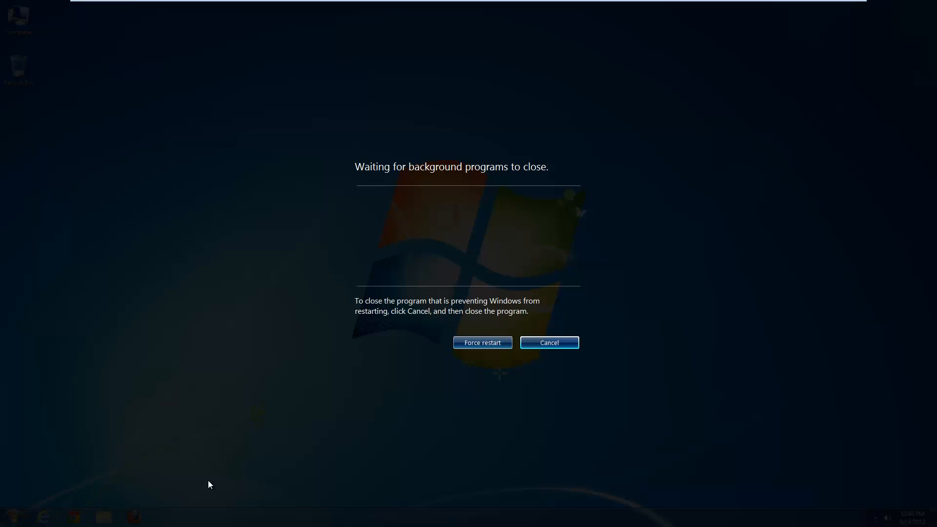
left_click(482, 343)
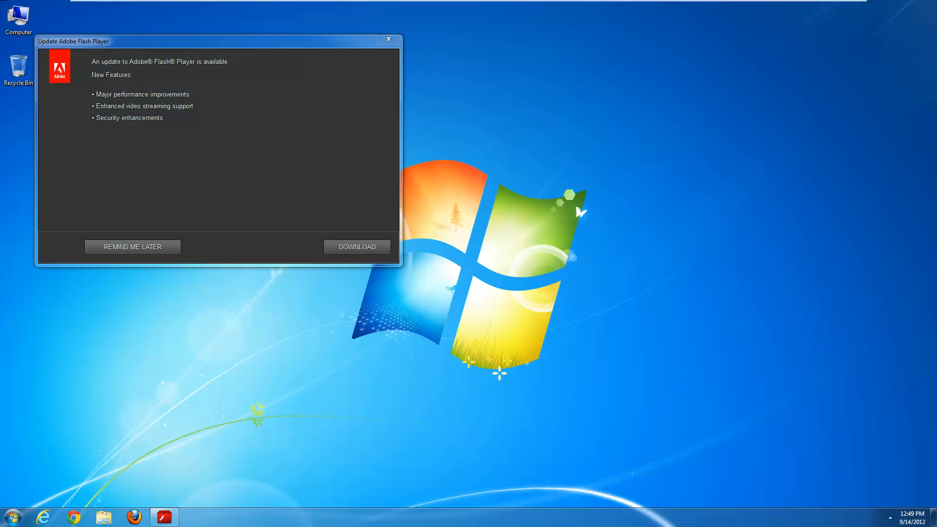
mouse_move(471, 268)
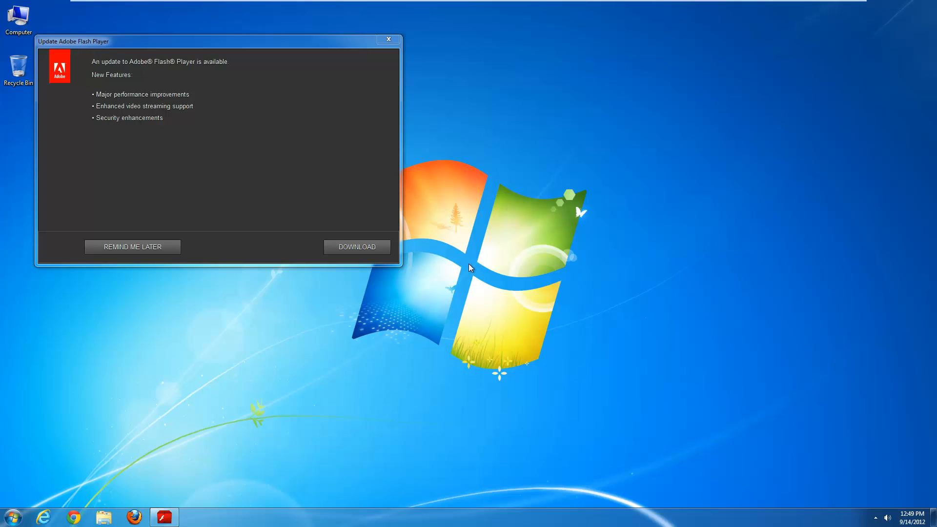
mouse_move(194, 44)
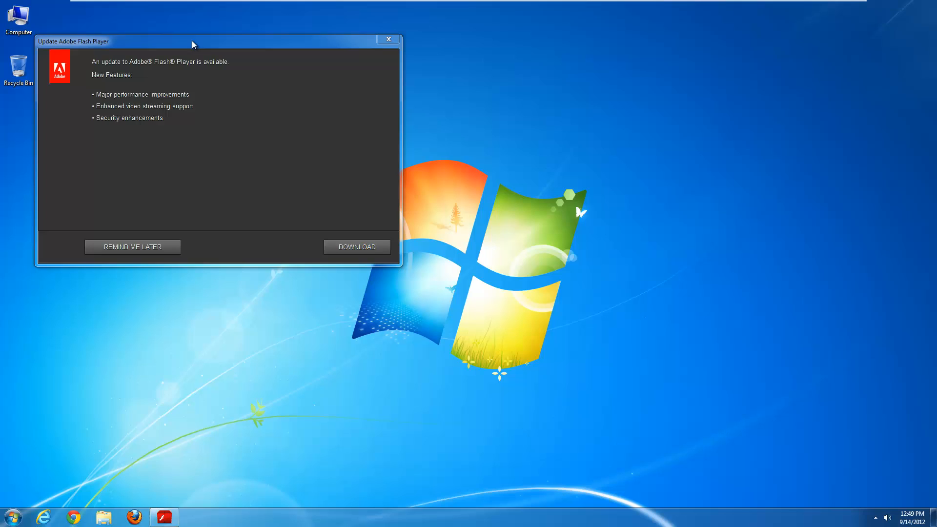
mouse_move(252, 175)
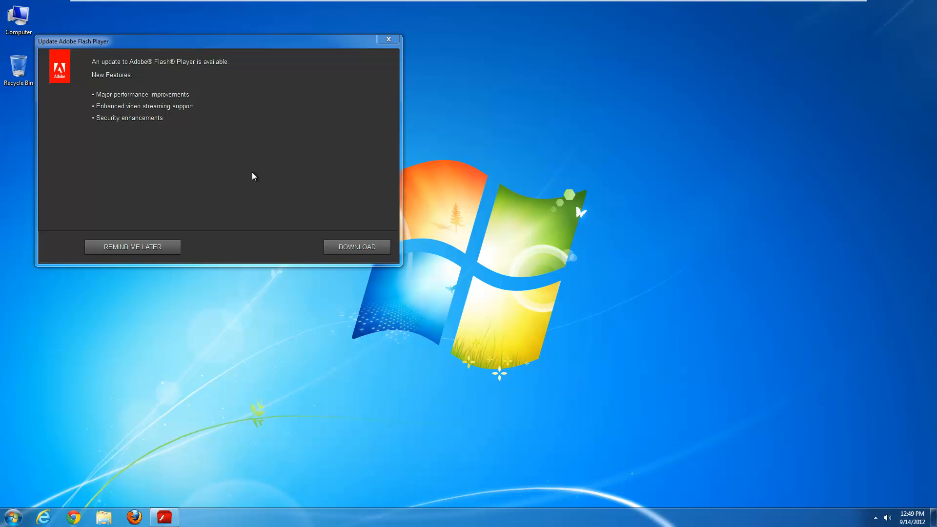
mouse_move(174, 250)
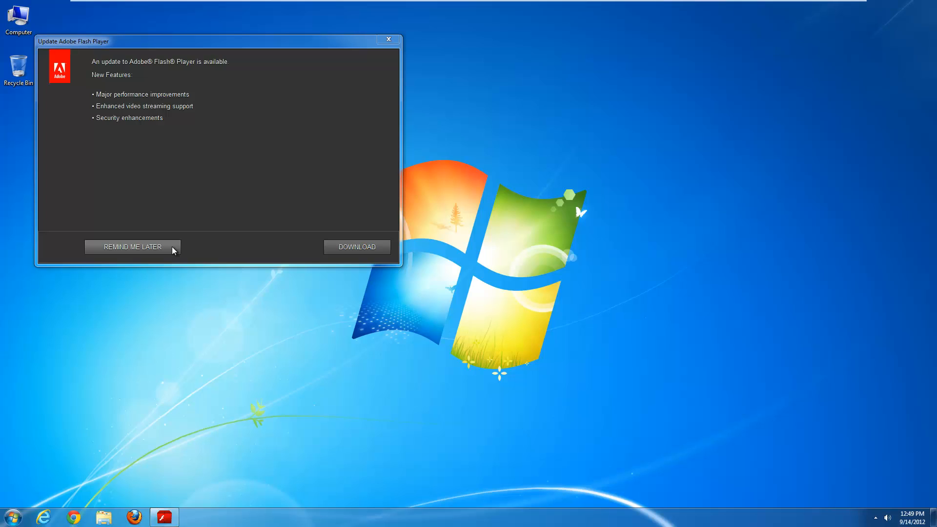
mouse_move(153, 254)
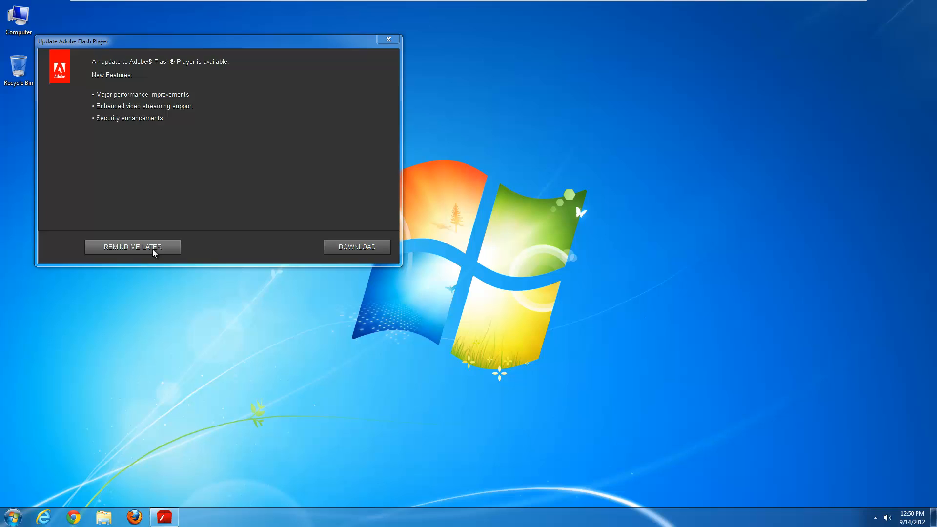
mouse_move(357, 247)
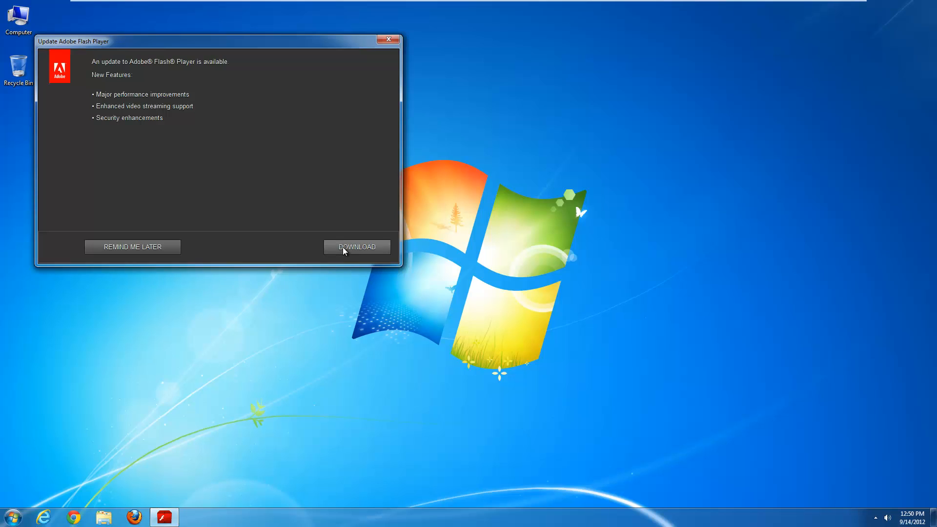
Accept the update, download Flash Player 11.4.402.265 from Adobe, and run the installer.
left_click(356, 247)
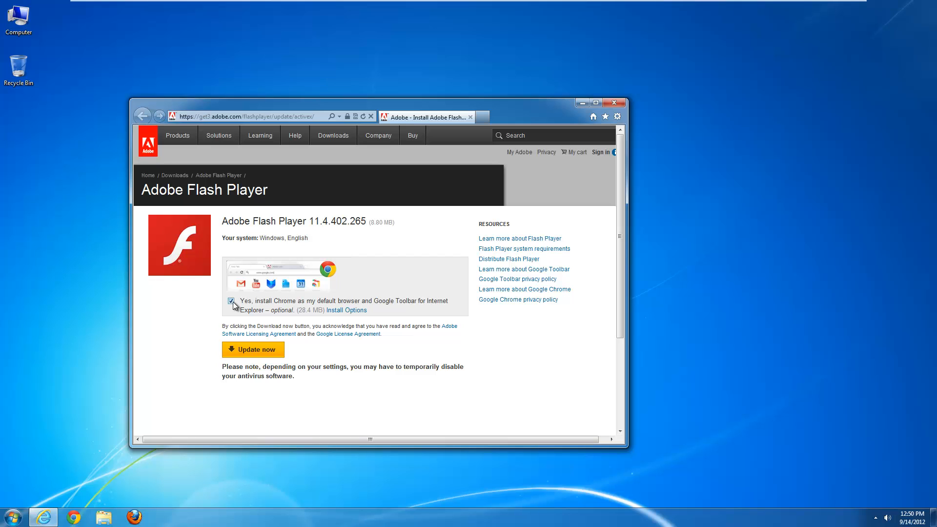
mouse_move(265, 349)
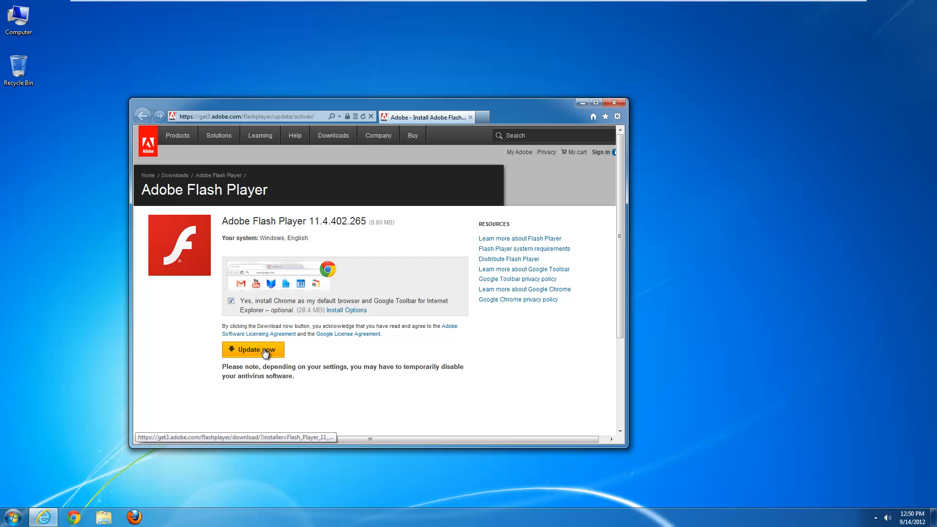
left_click(253, 349)
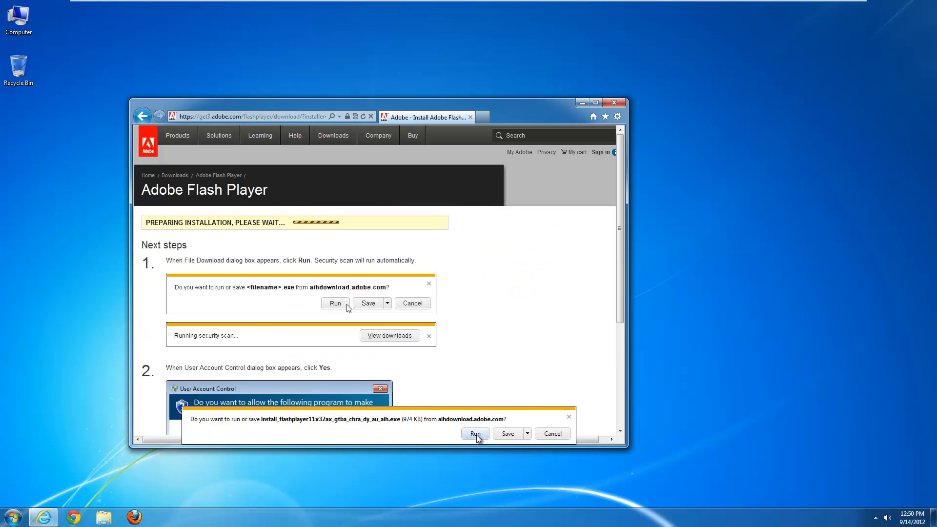
left_click(474, 433)
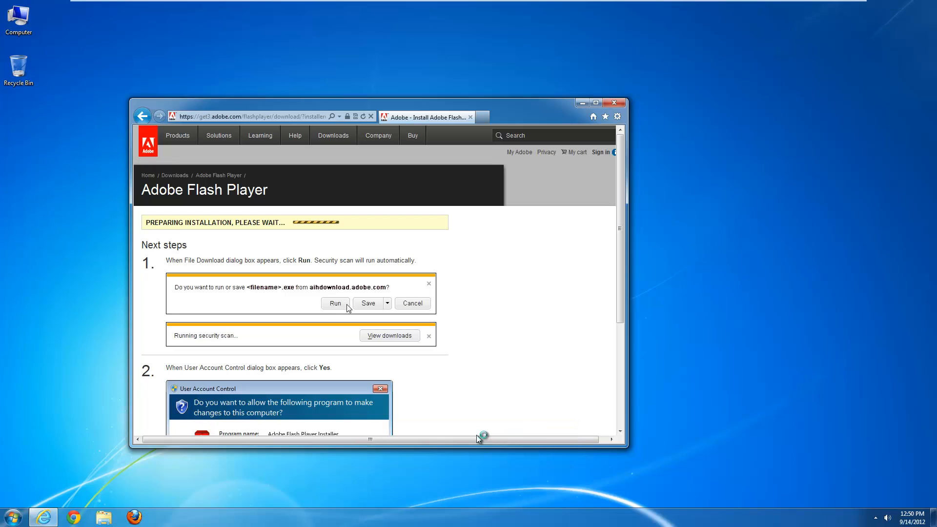
left_click(334, 303)
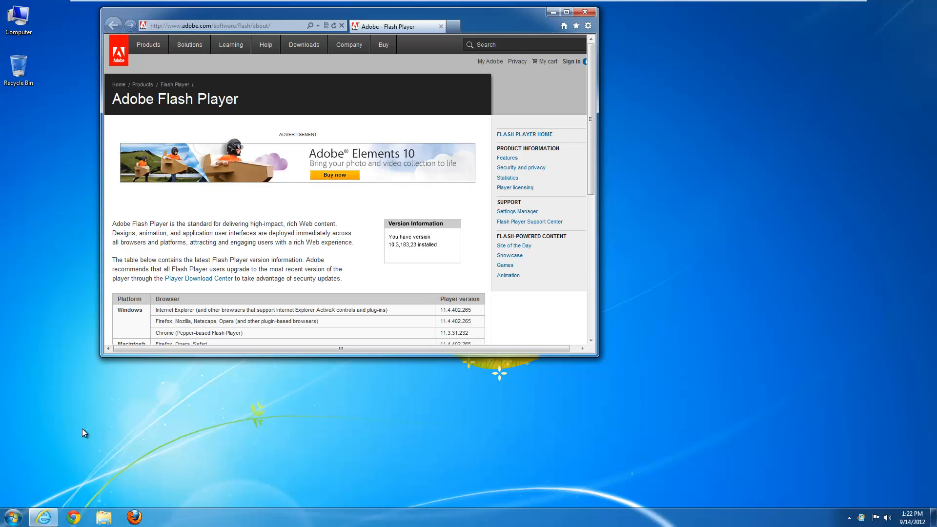
mouse_move(93, 422)
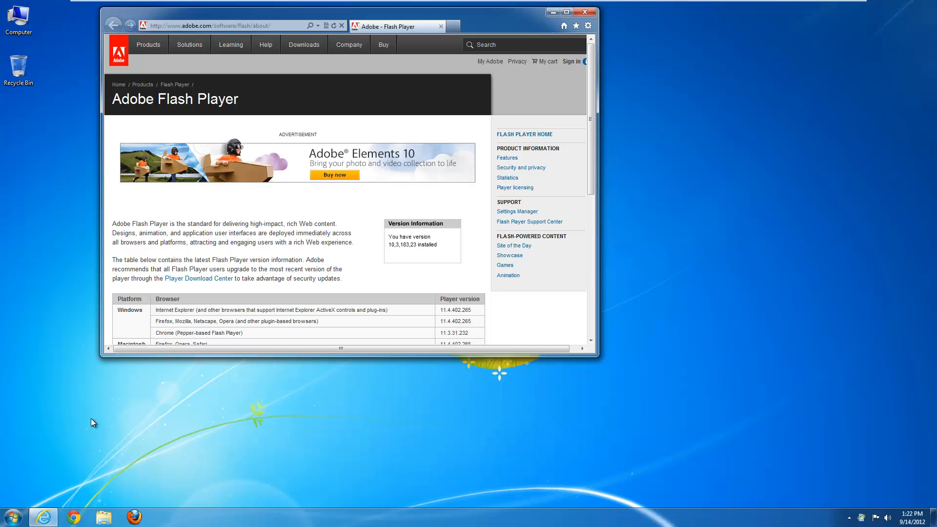
mouse_move(271, 251)
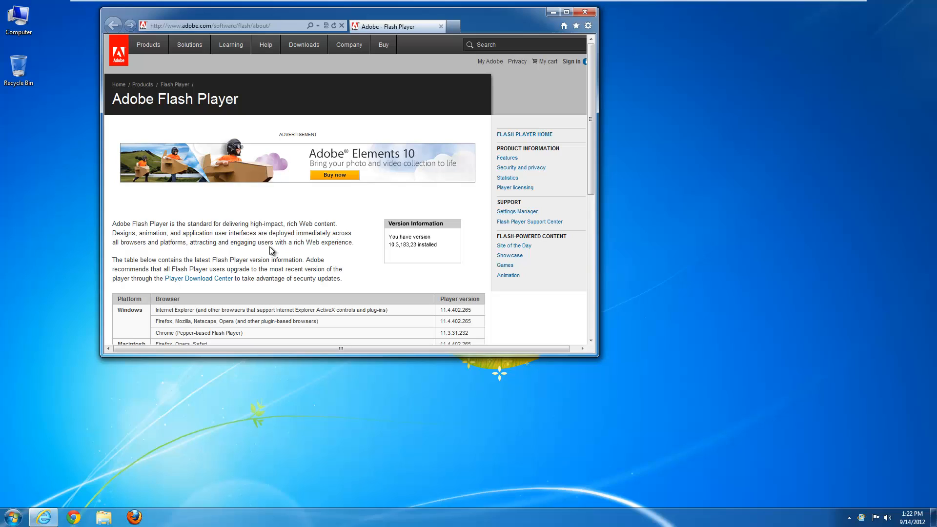
mouse_move(67, 442)
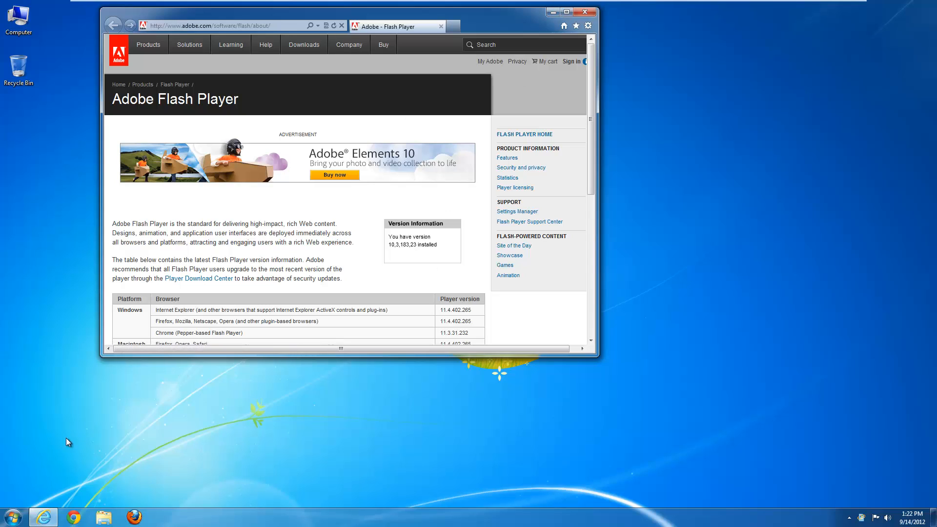
left_click(11, 517)
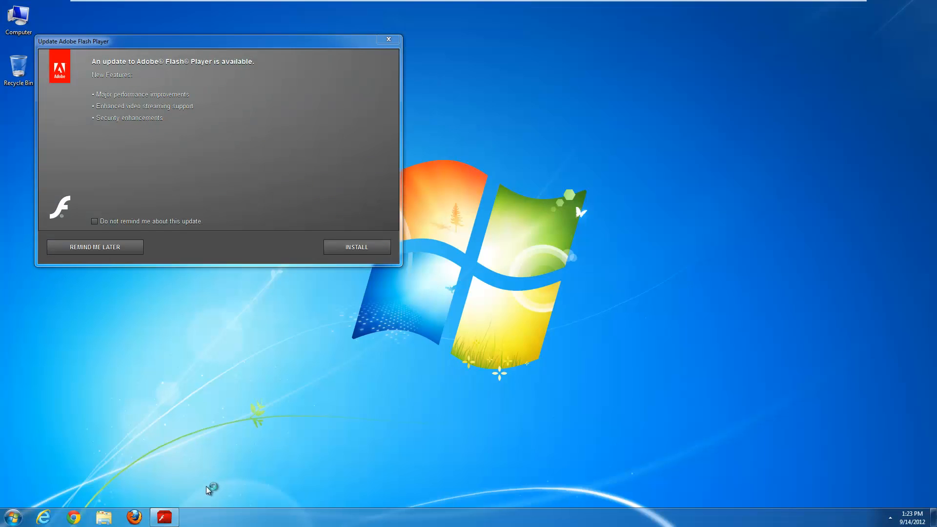
mouse_move(208, 483)
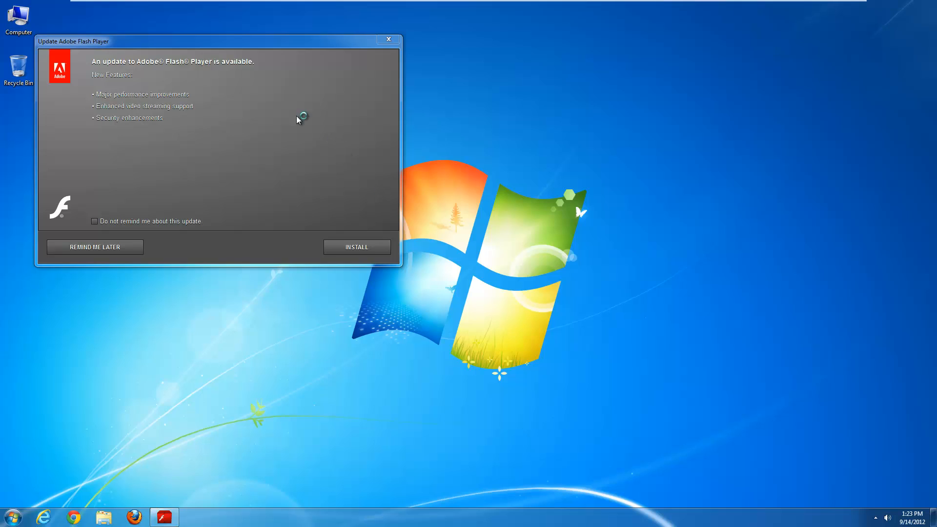
mouse_move(242, 104)
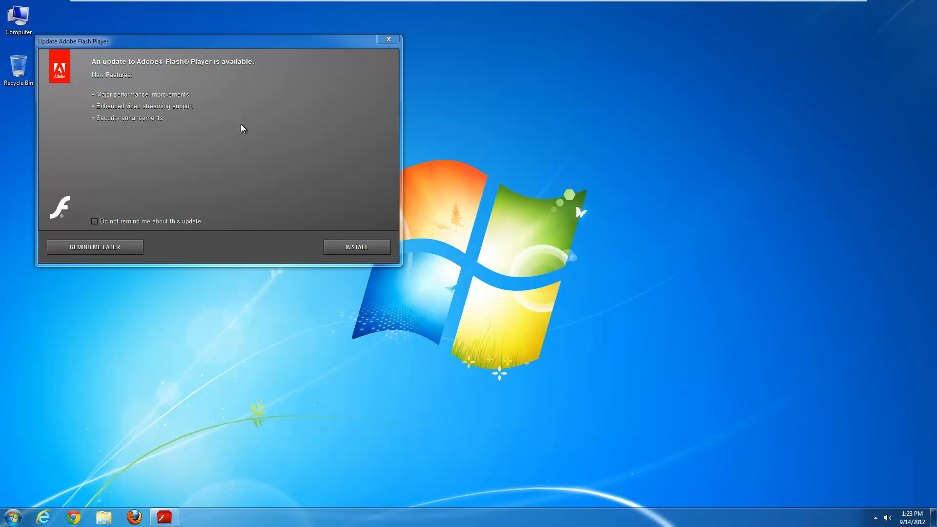
mouse_move(115, 247)
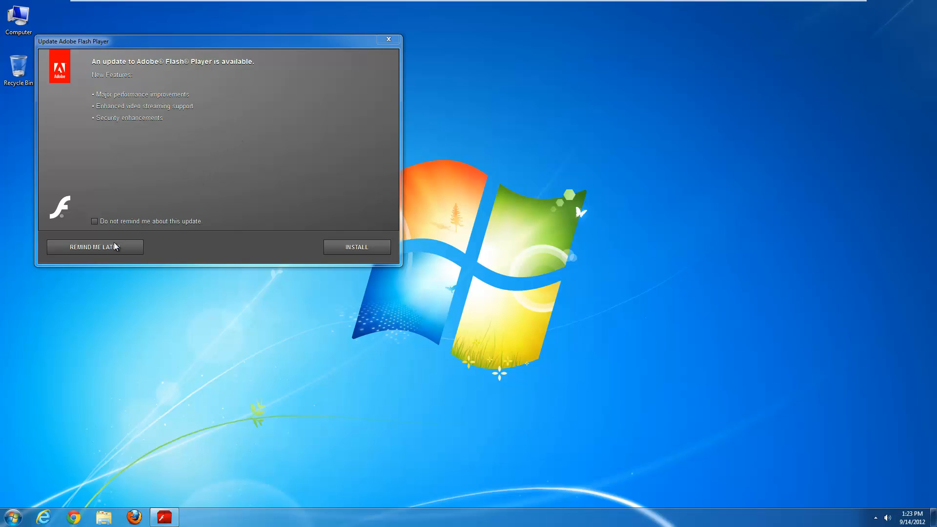
mouse_move(282, 252)
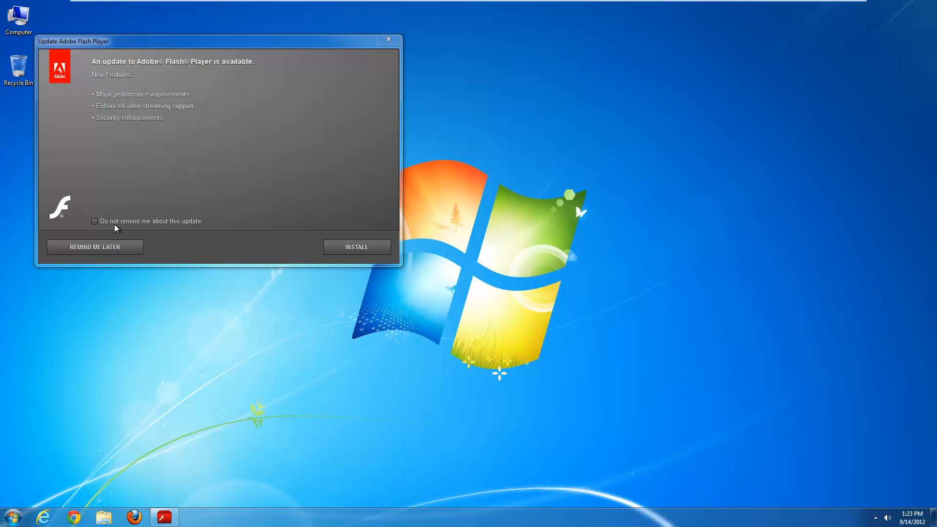
mouse_move(160, 226)
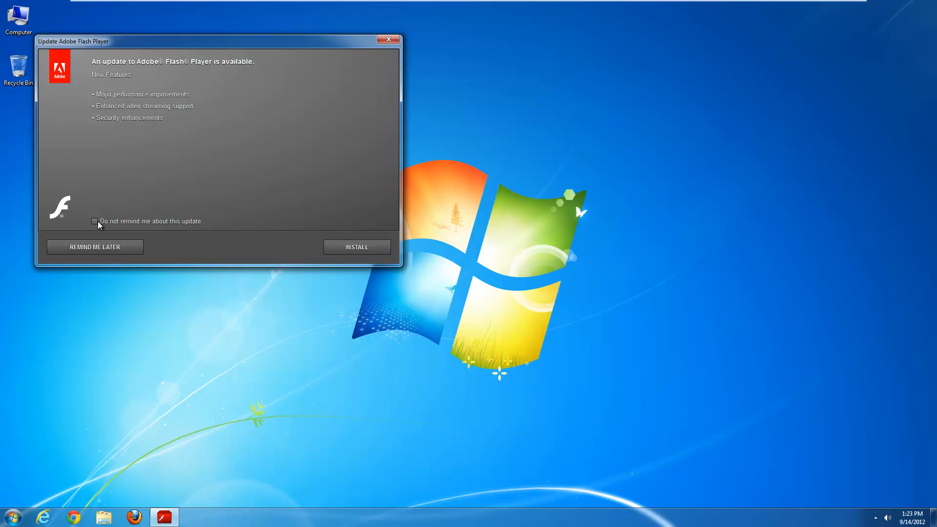
left_click(96, 221)
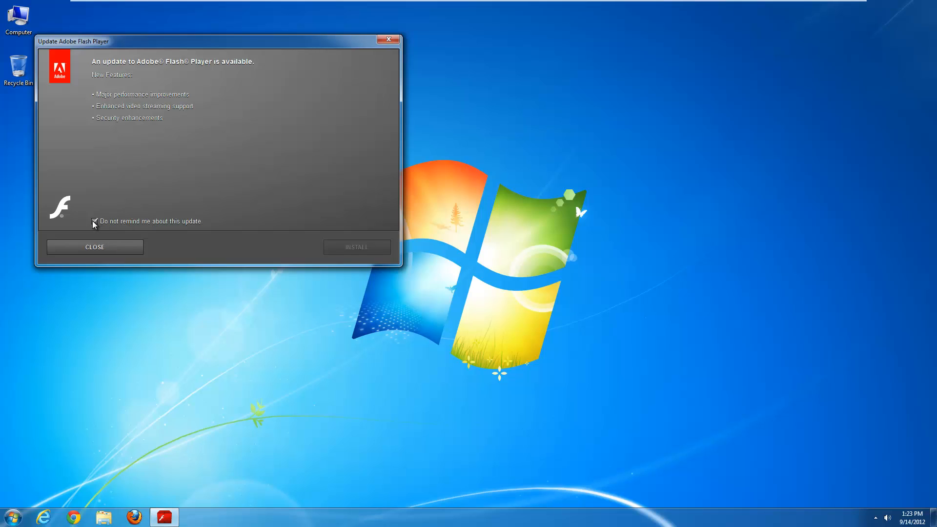
left_click(94, 221)
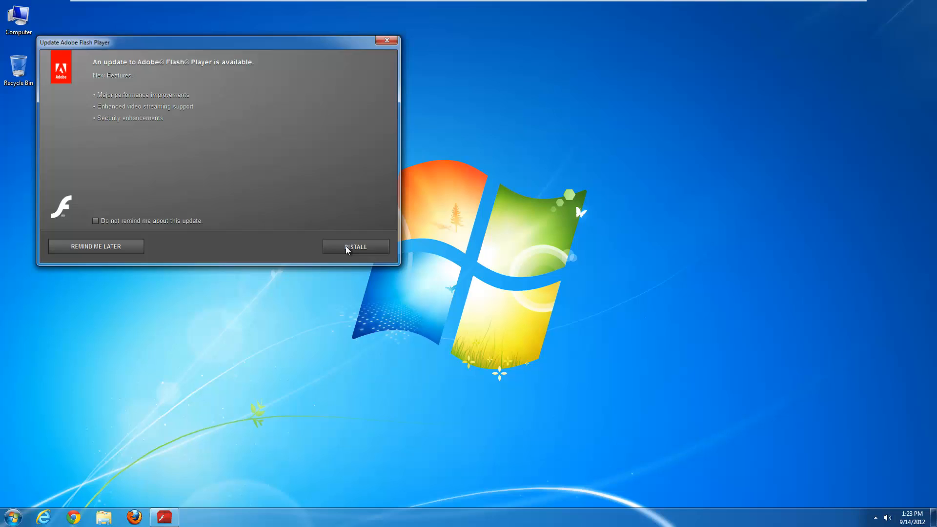
Install from the update notice and accept the Flash Player 11.4 license agreement.
left_click(355, 246)
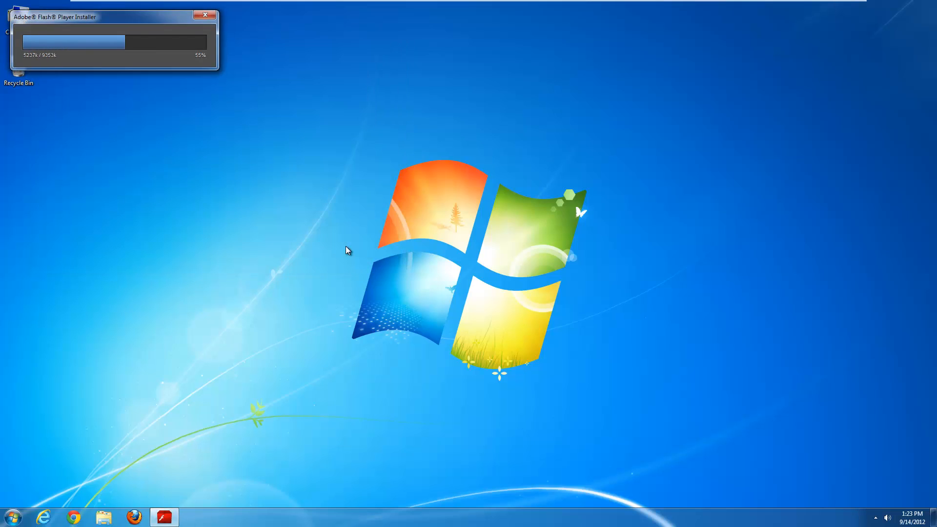
left_click(205, 14)
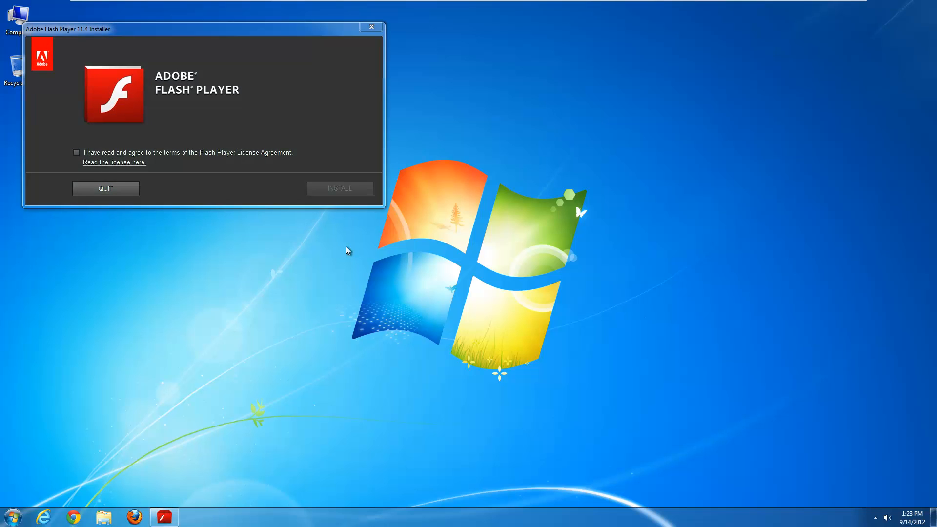
left_click(77, 152)
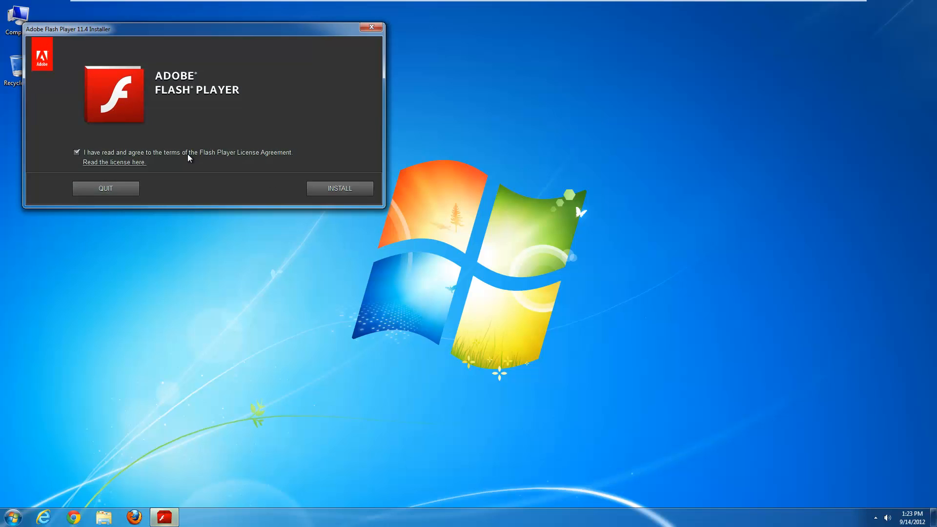
mouse_move(340, 188)
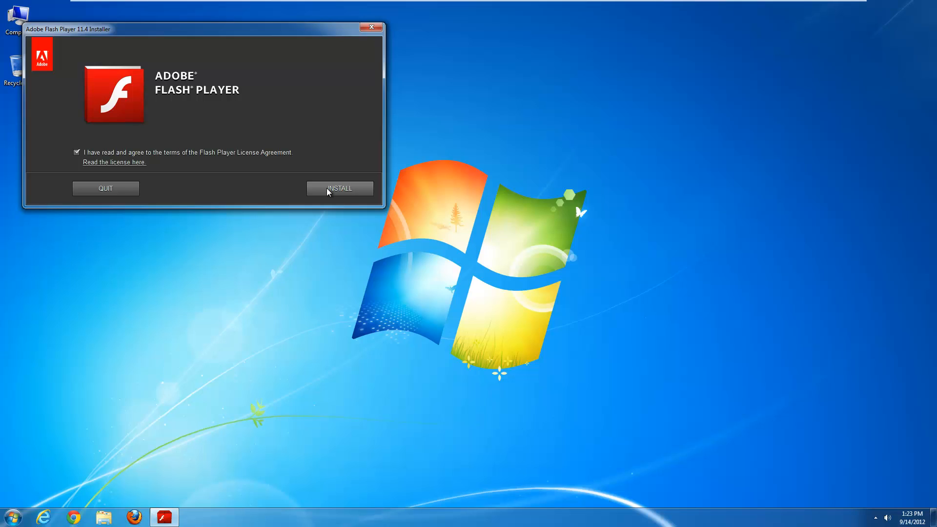
Install Flash Player 11.4 and dismiss the installation complete screen with Done.
left_click(340, 188)
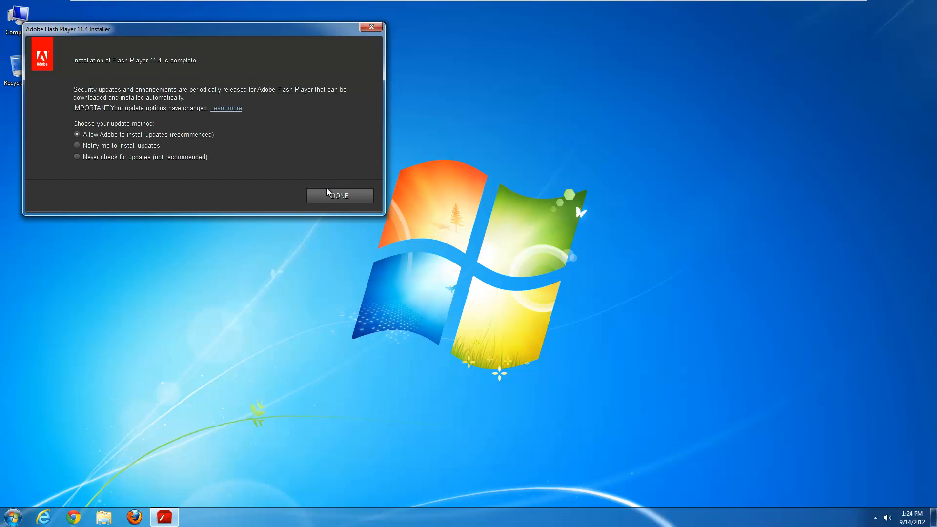
left_click(340, 195)
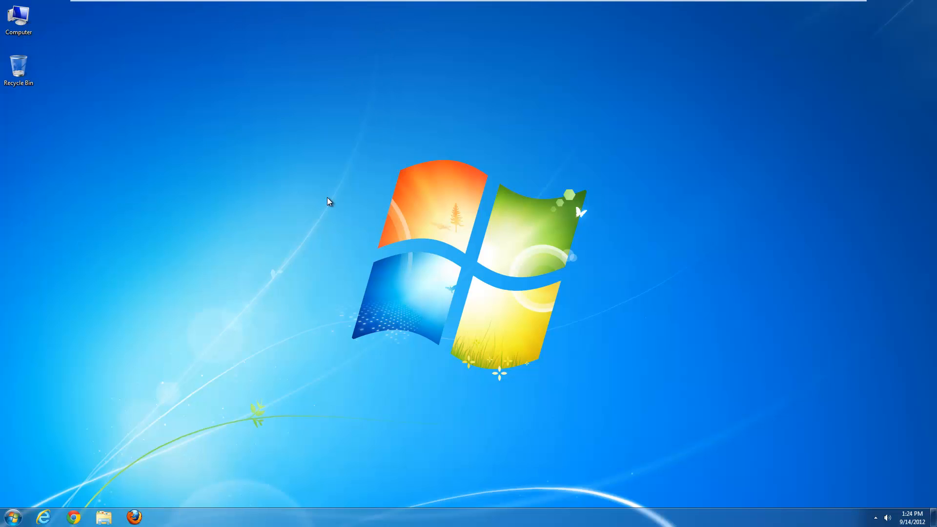